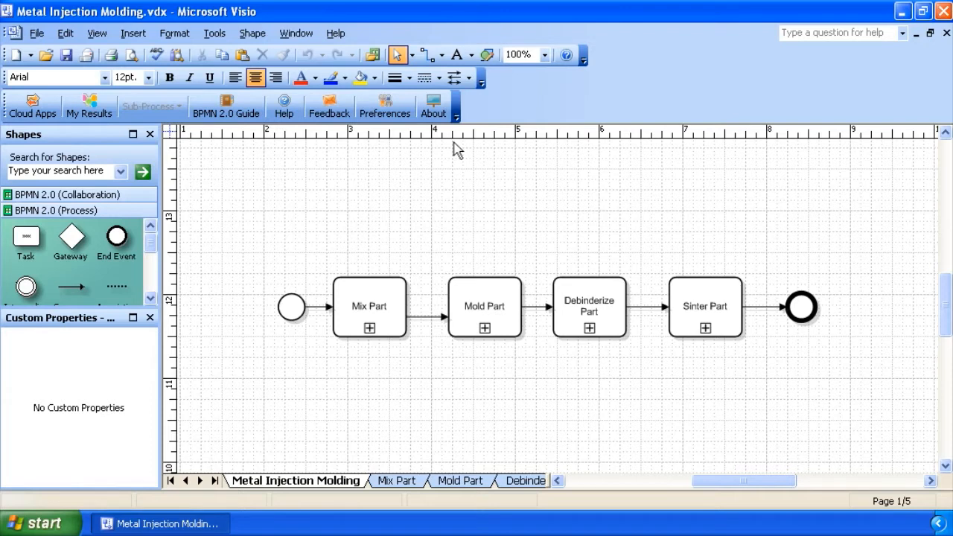
Launch the Business Process Incubator Cloud Apps window from the BPMN toolbar
click(32, 104)
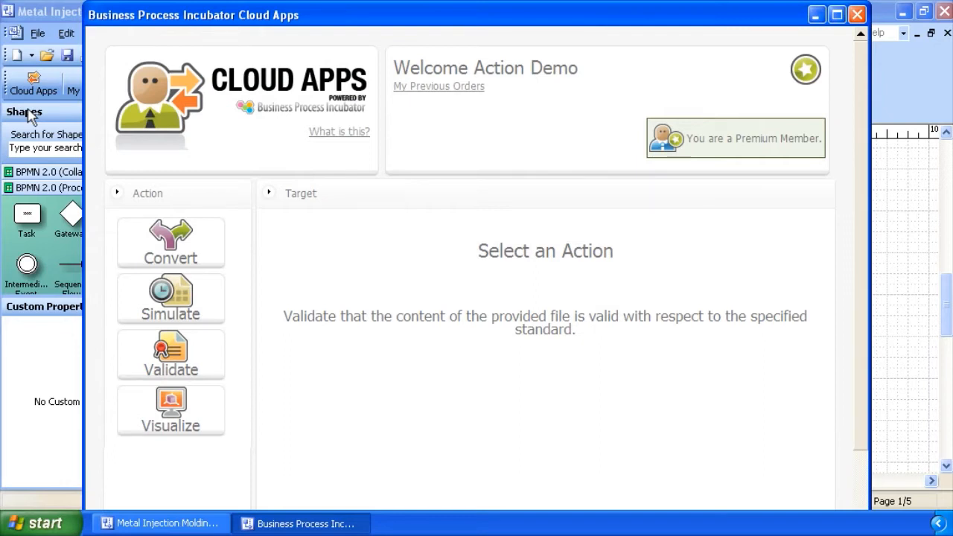
Preview the Validate options, then show the Convert targets (BPMN 2.0, Trisotech, XPDL)
click(170, 354)
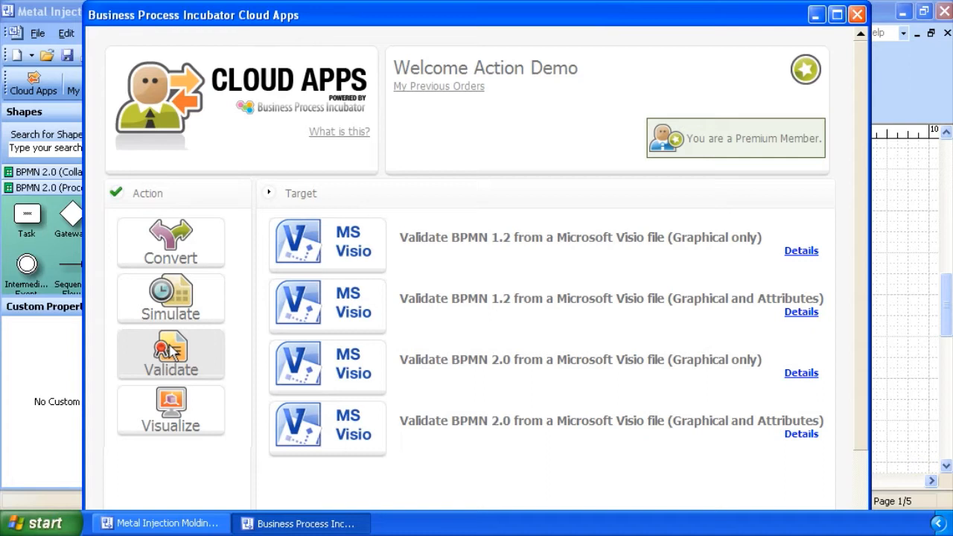
mouse_move(195, 252)
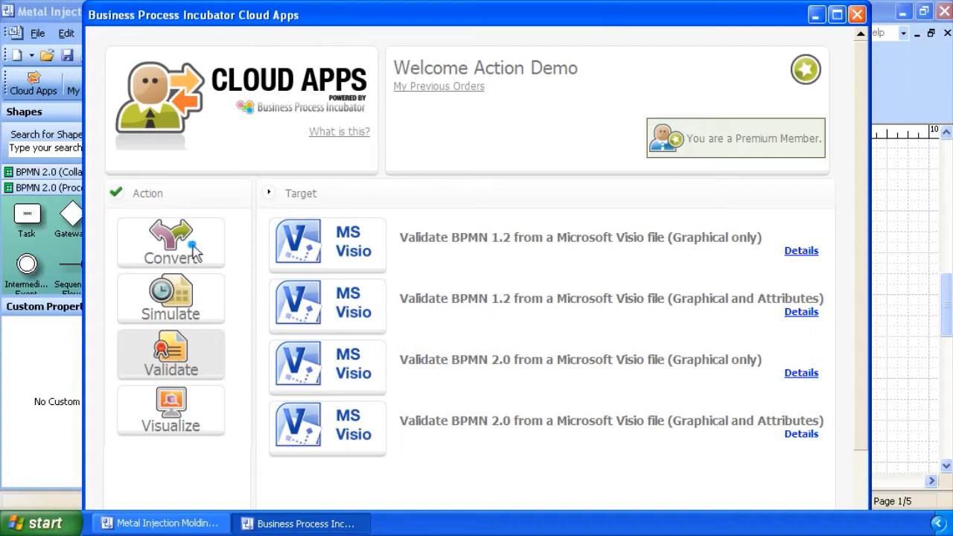
click(171, 242)
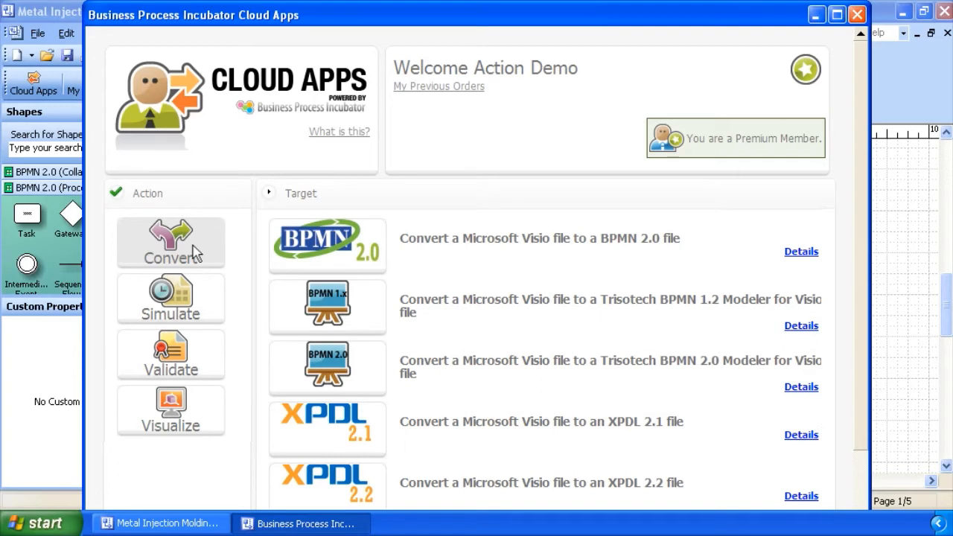
Review and dismiss the details for 'Convert a Microsoft Visio file to a BPMN 2.0 file'
click(801, 250)
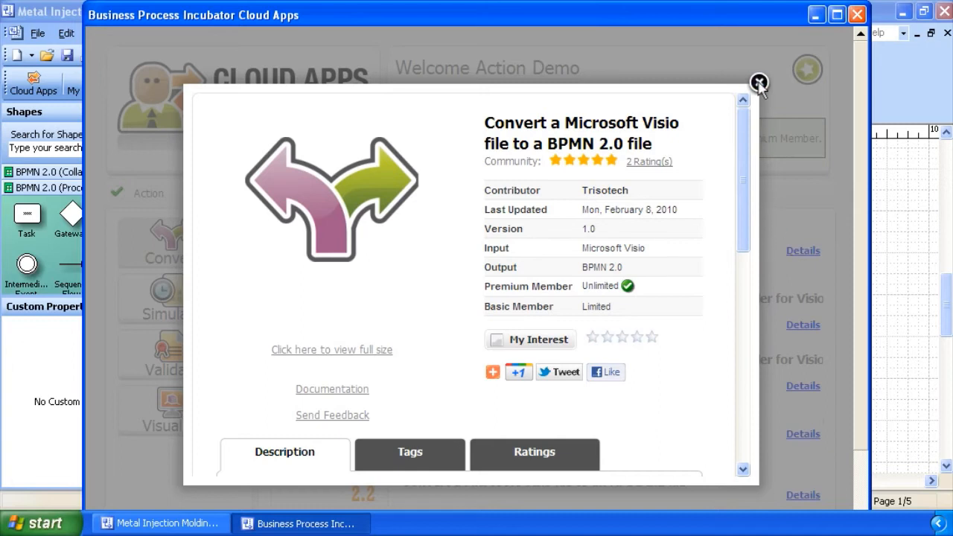
click(757, 82)
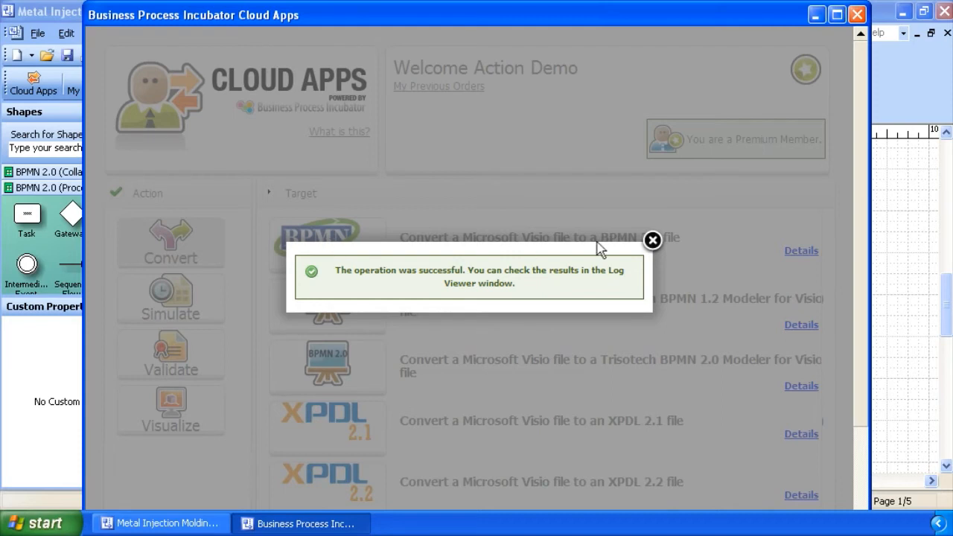
Dismiss the success message, save Metal Injection Molding.bpmn, and close Results to view the Log Viewer
click(652, 240)
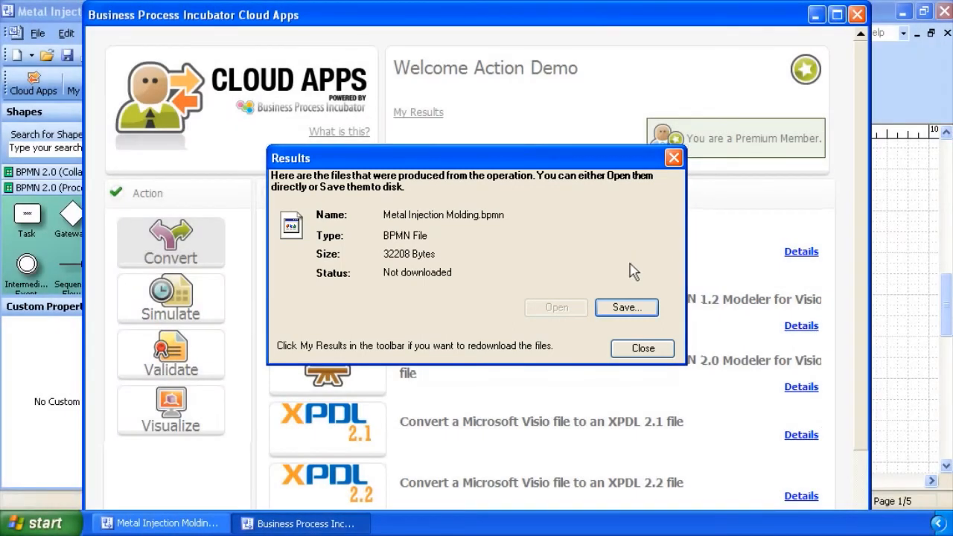
click(627, 307)
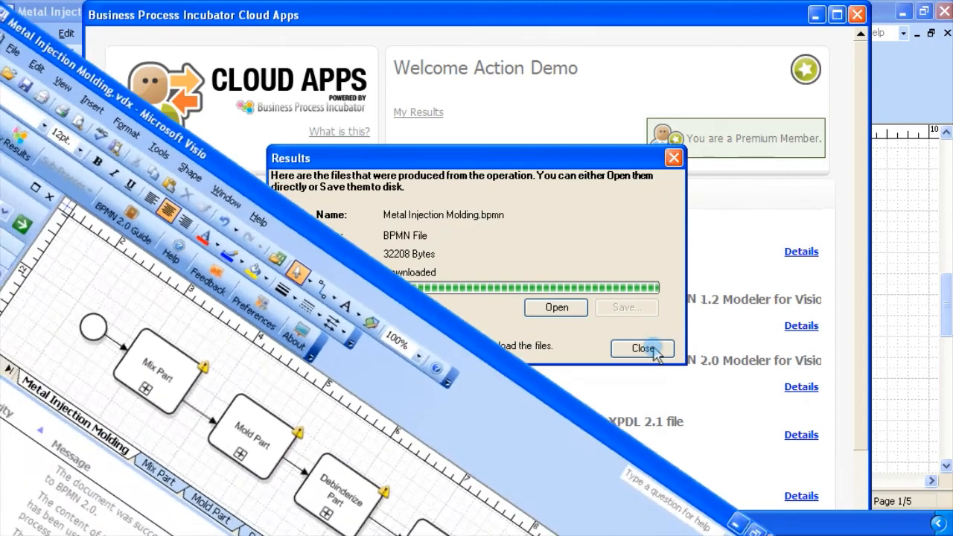
click(642, 348)
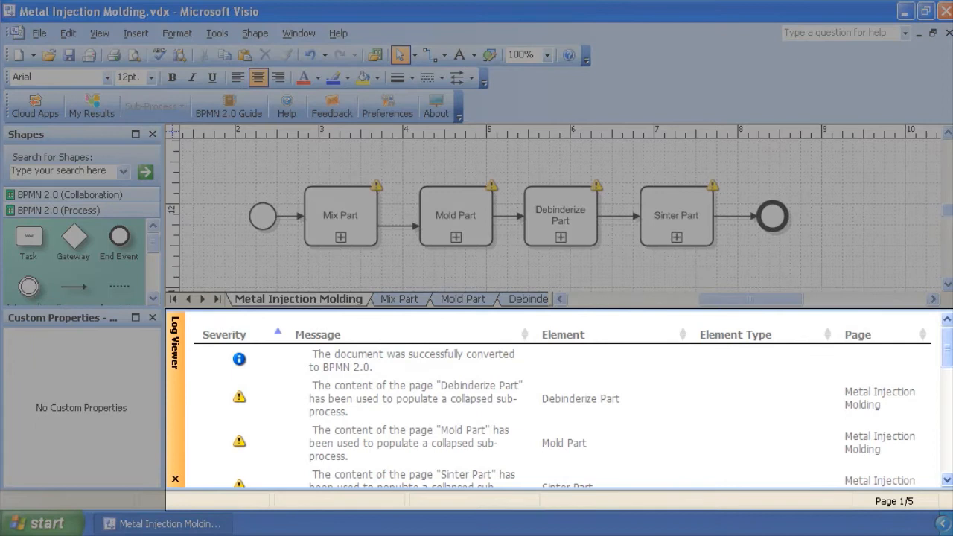